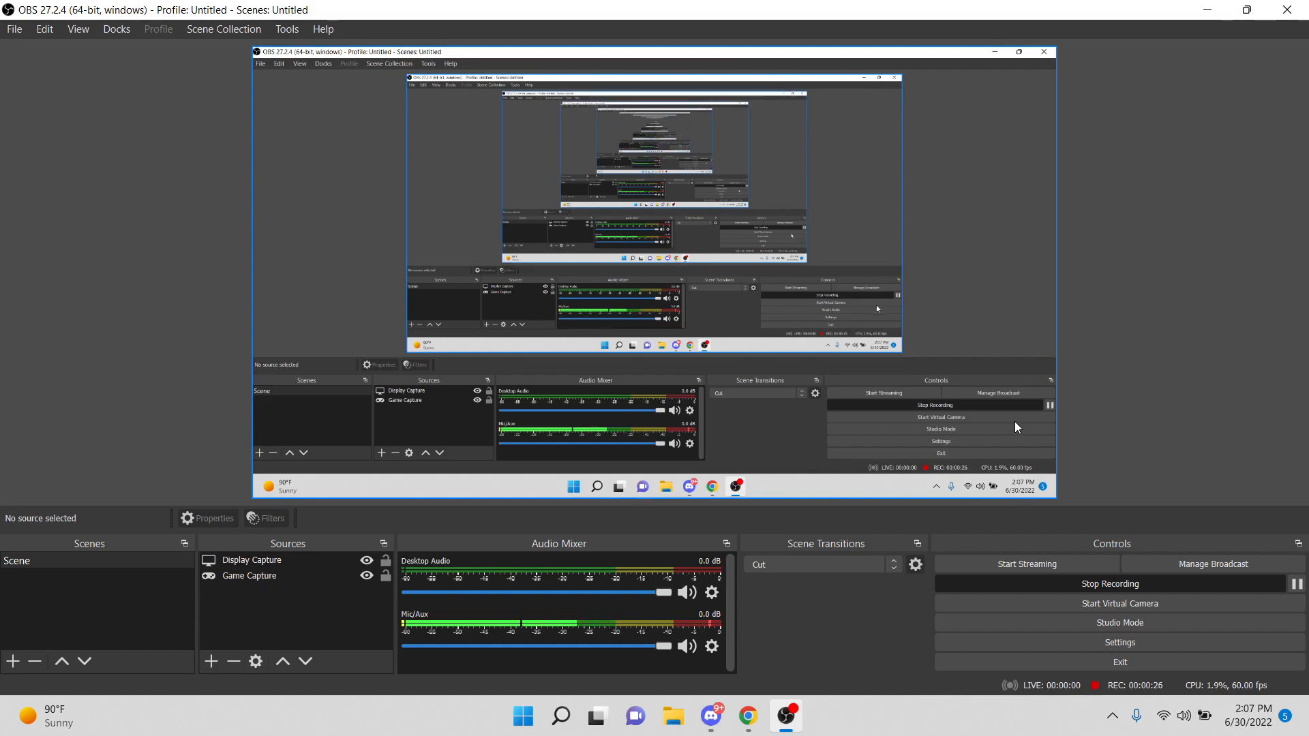
pyautogui.click(253, 560)
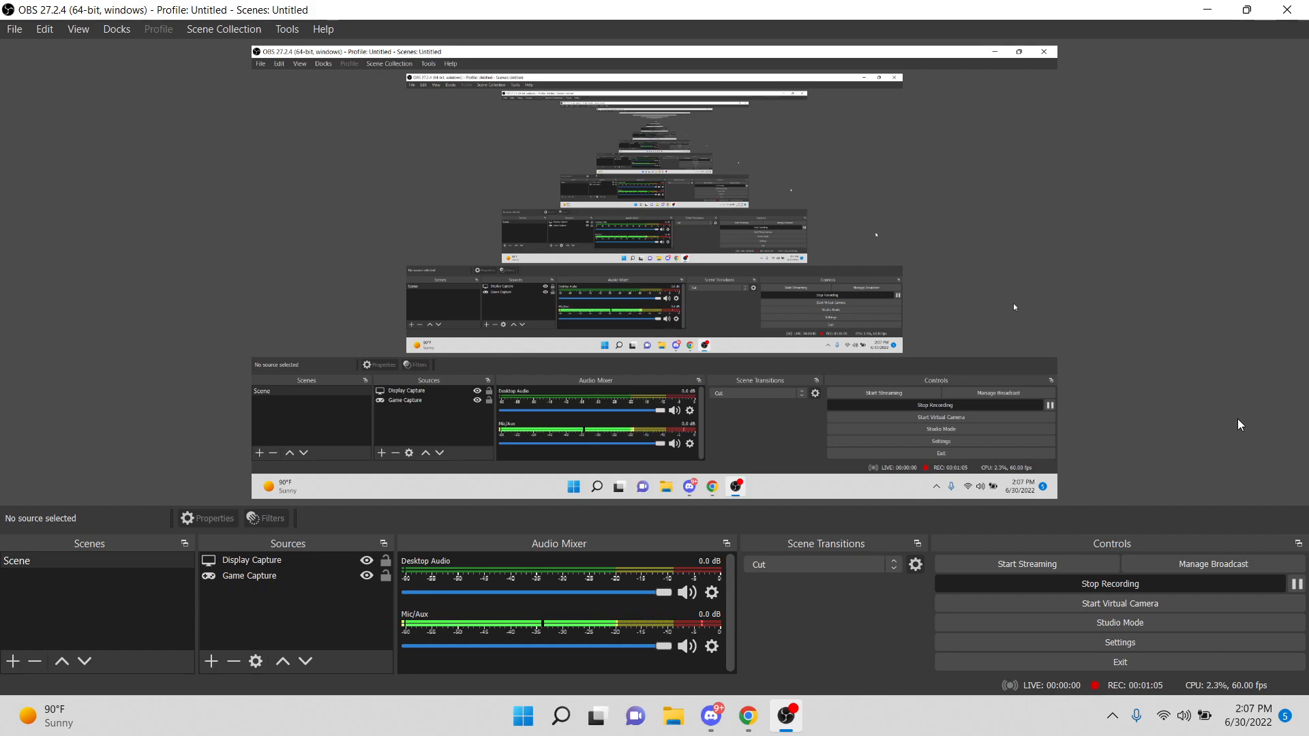
pyautogui.moveTo(1119, 622)
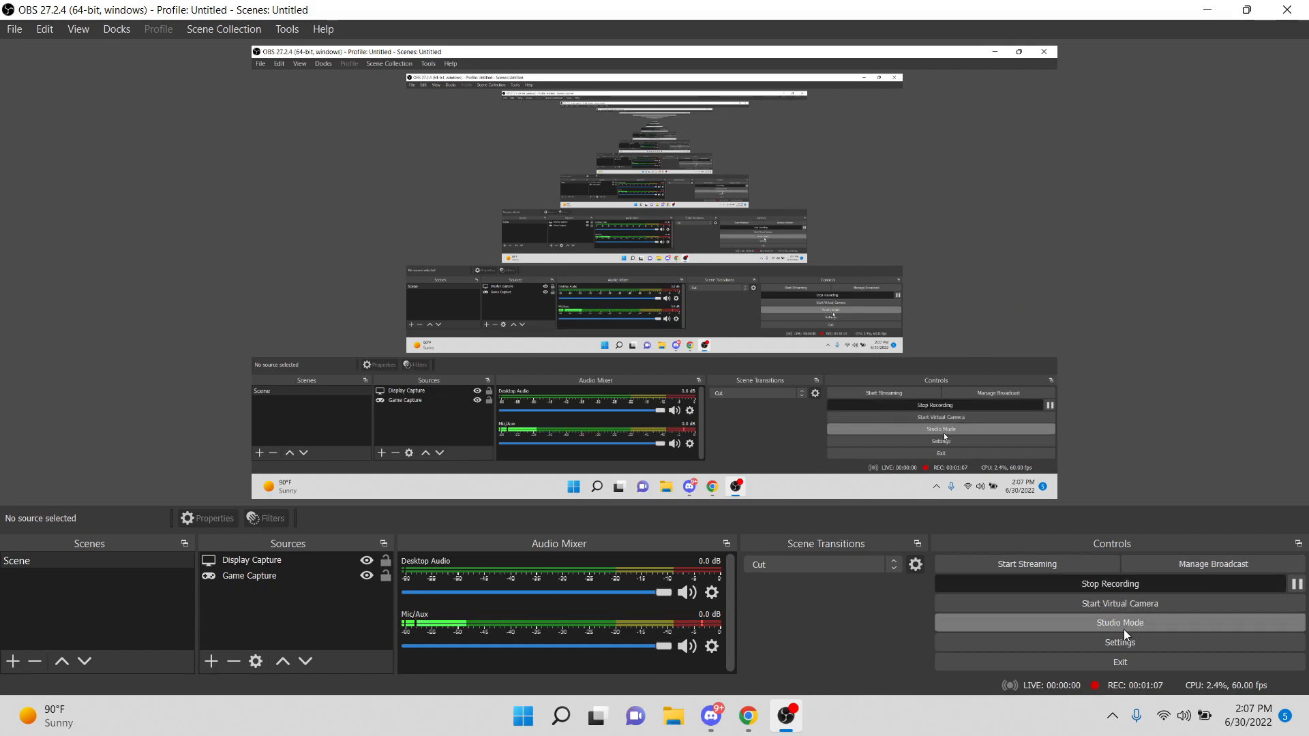